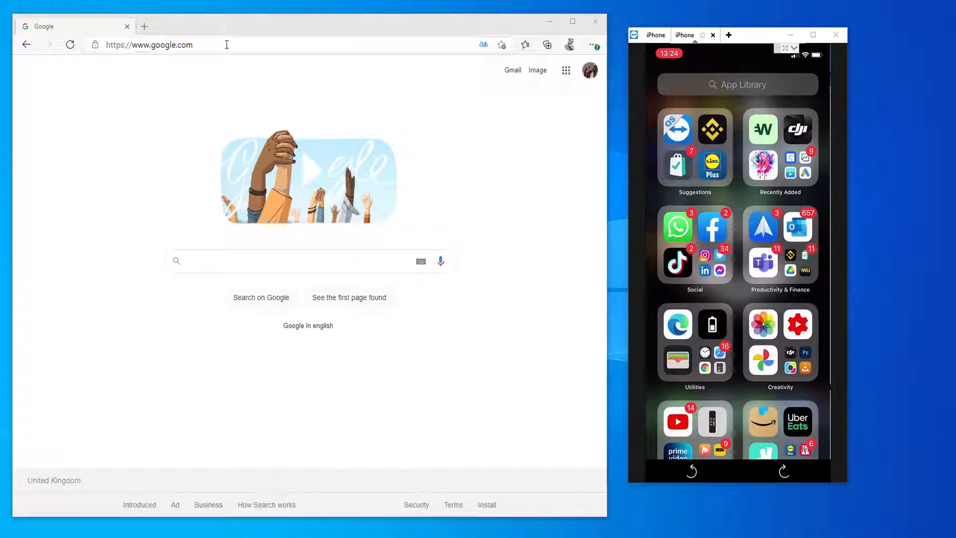
Search Bing for 'resilio sync' and reach the Resilio Sync Home page for individuals.
click(149, 44)
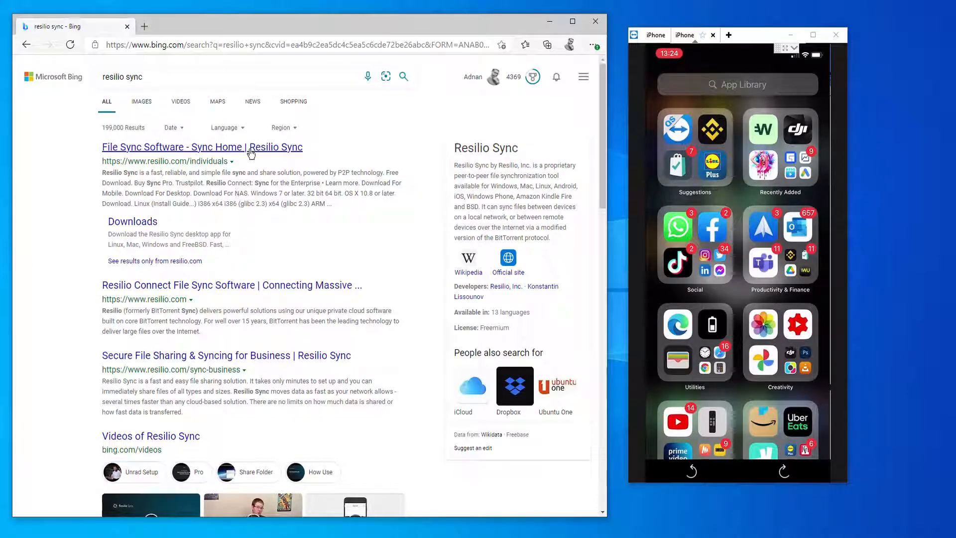
click(201, 147)
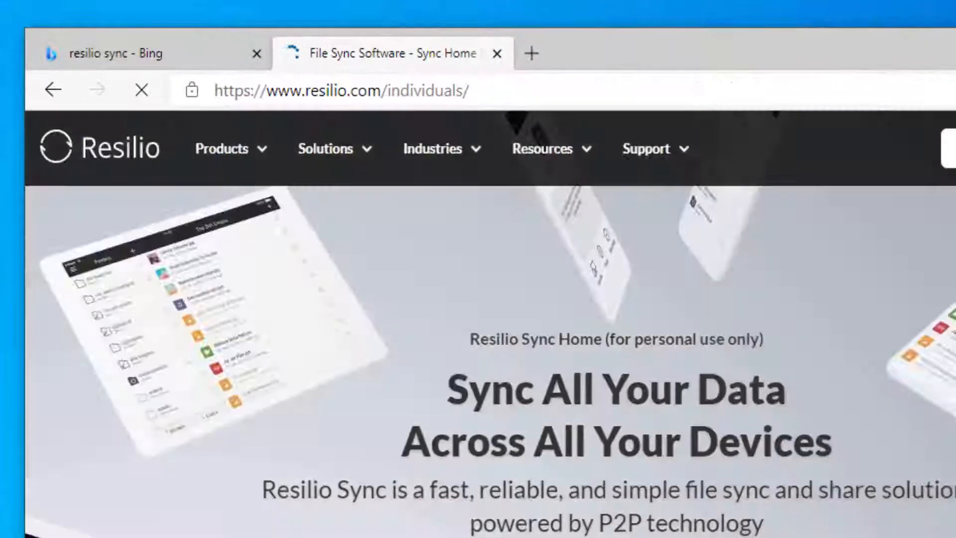
click(141, 89)
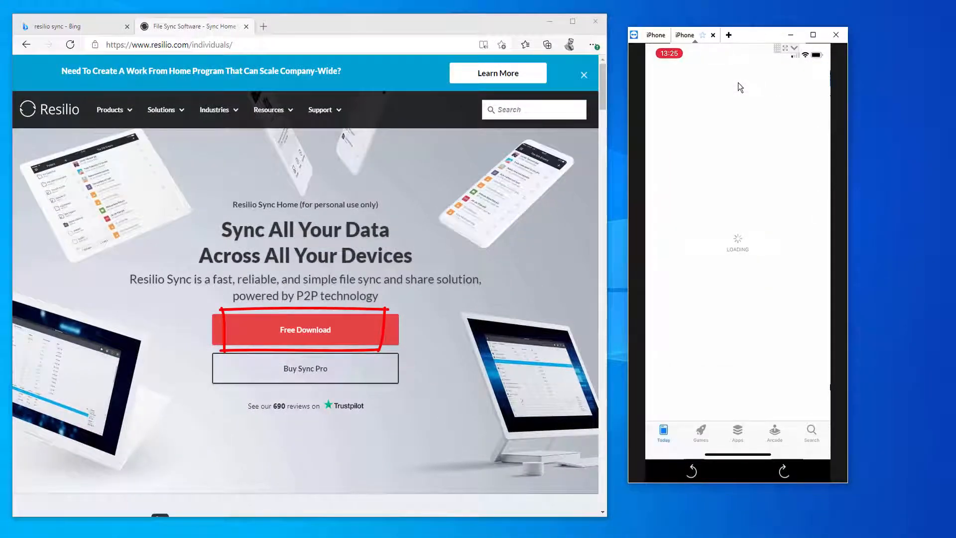
Begin the free download and choose the Sync Home edition for Windows.
click(305, 330)
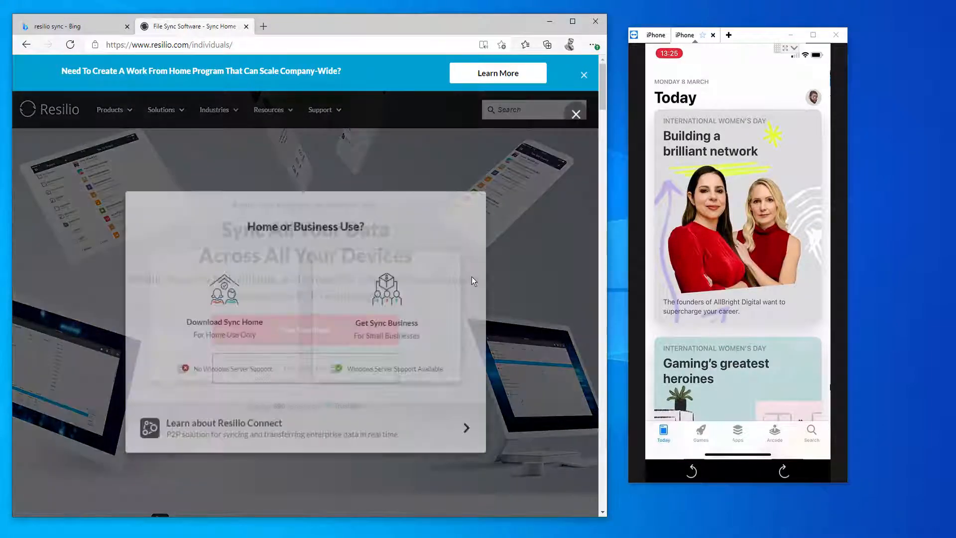
mouse_move(216, 317)
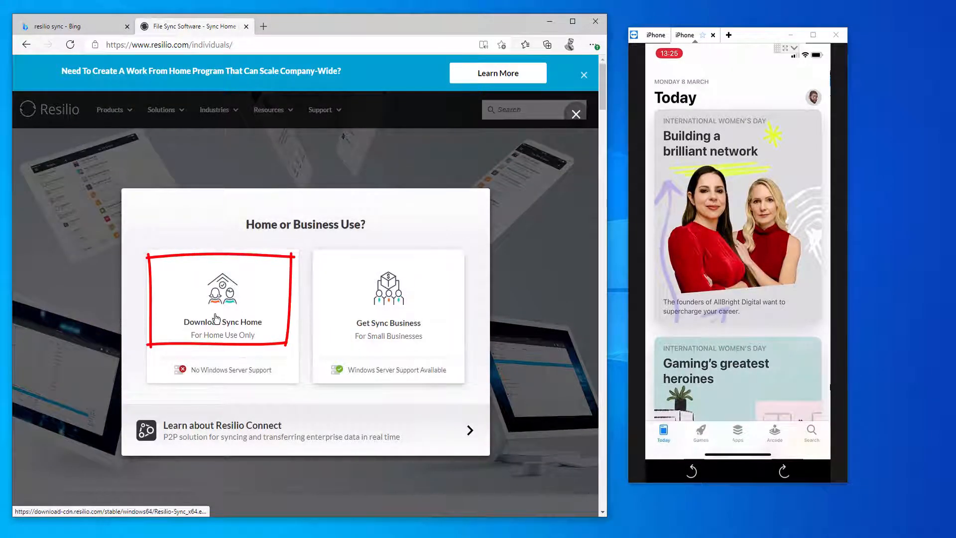
click(222, 309)
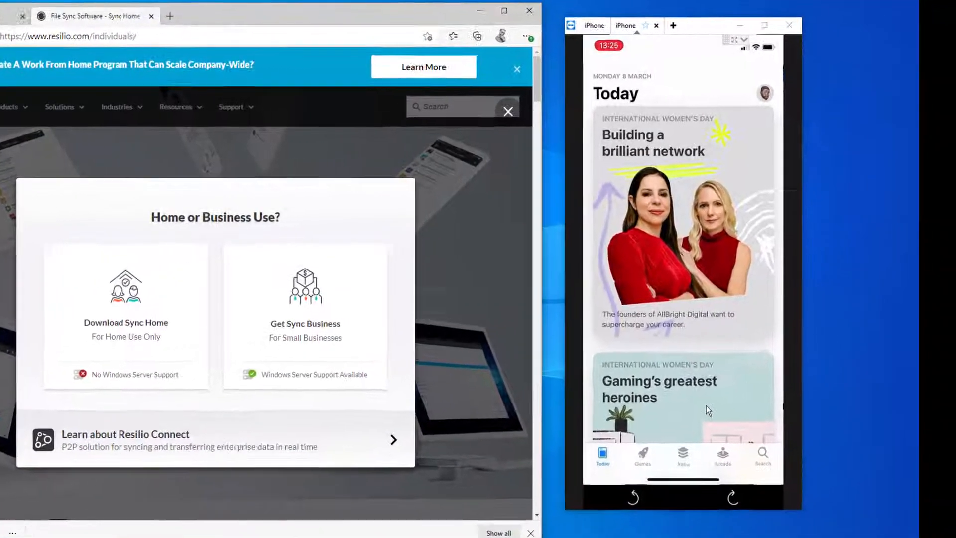
Search the App Store for 'resilio sync' and install it, continuing PC setup with defaults.
click(126, 321)
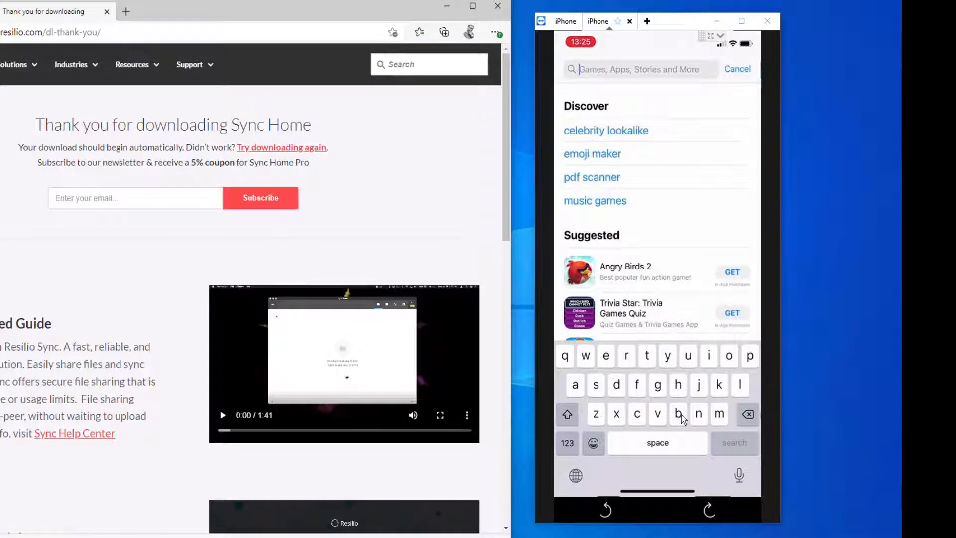
text(resilio sync)
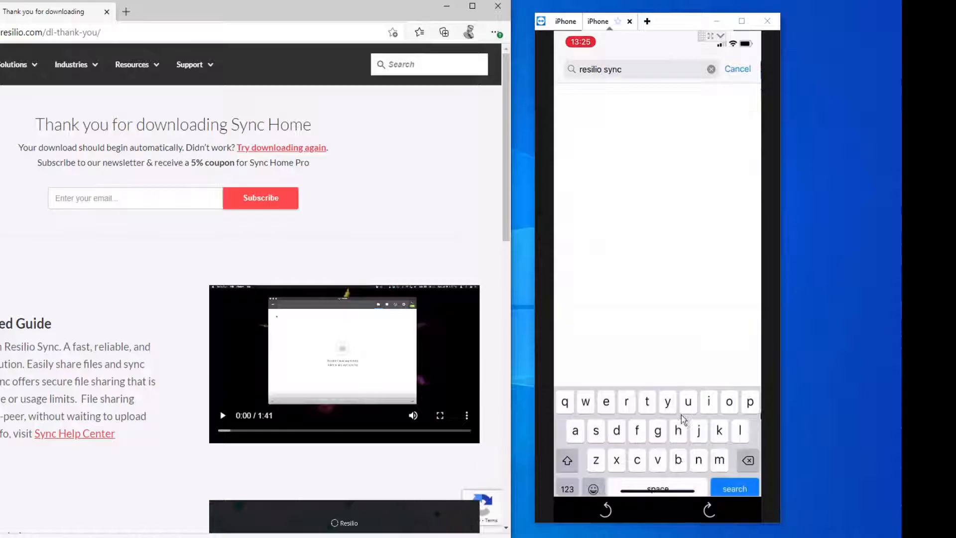
click(734, 488)
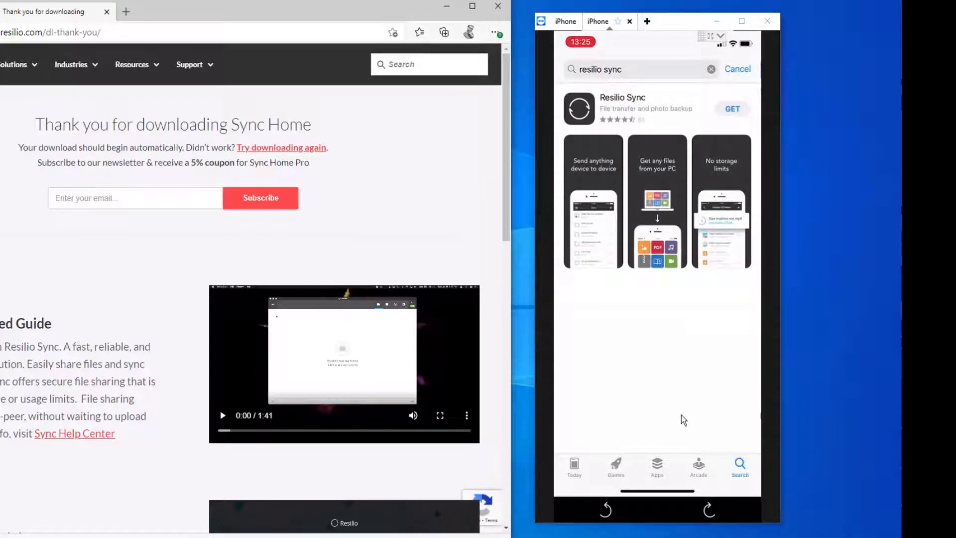
click(732, 108)
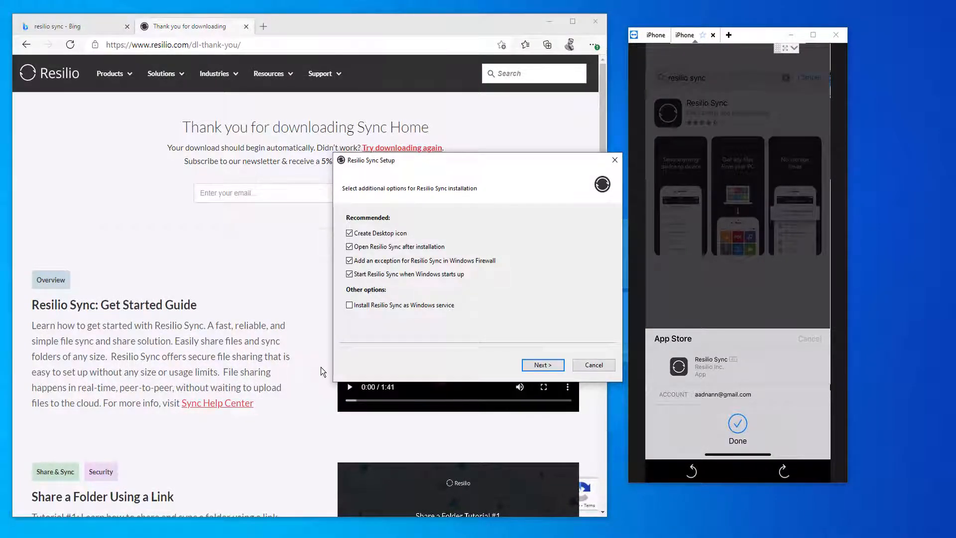
click(541, 364)
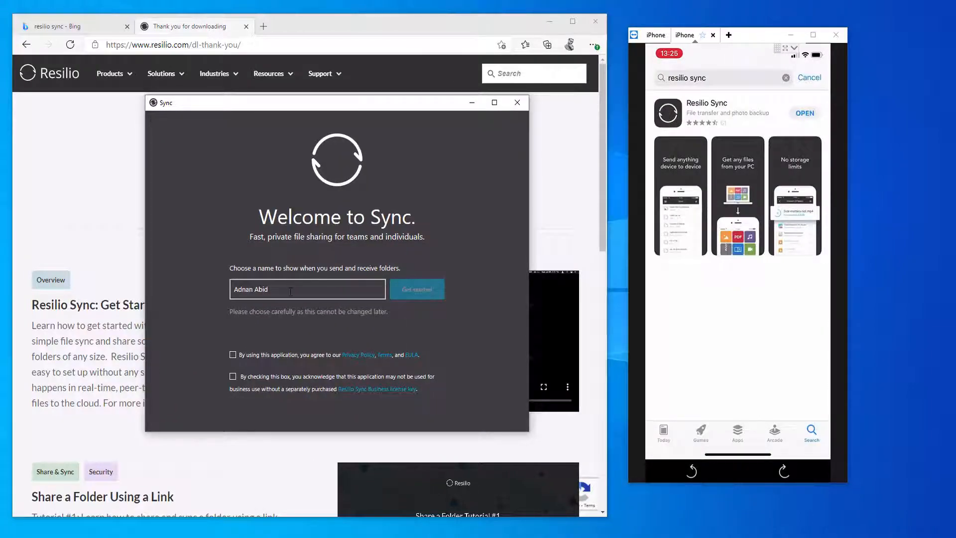
Name the device MYPC01, accept the terms, finish setup and start adding a Standard folder.
triple_click(308, 289)
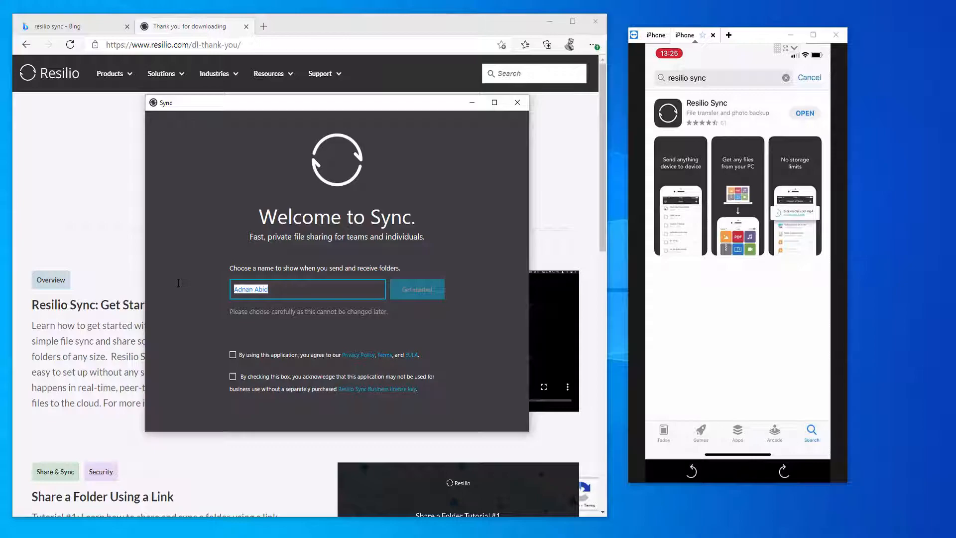
text(My)
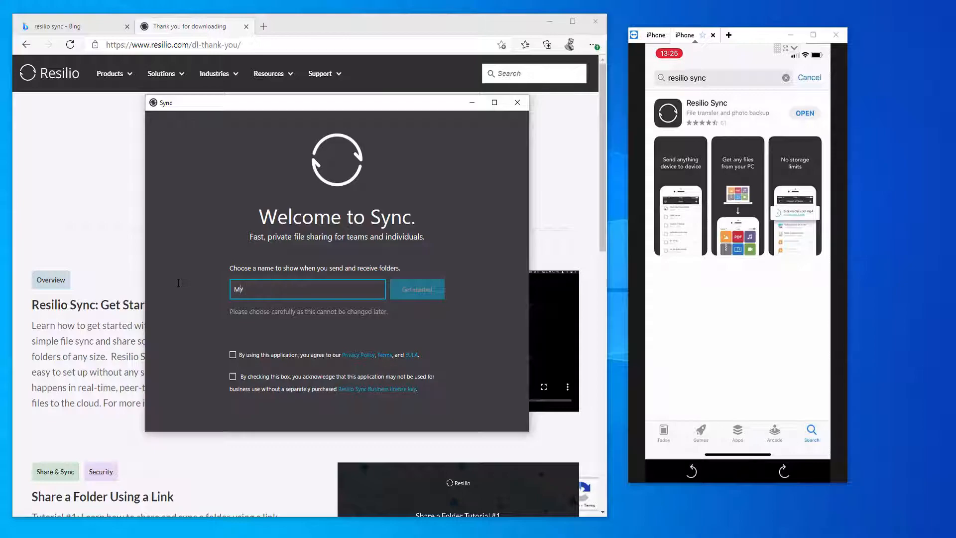
text(PC)
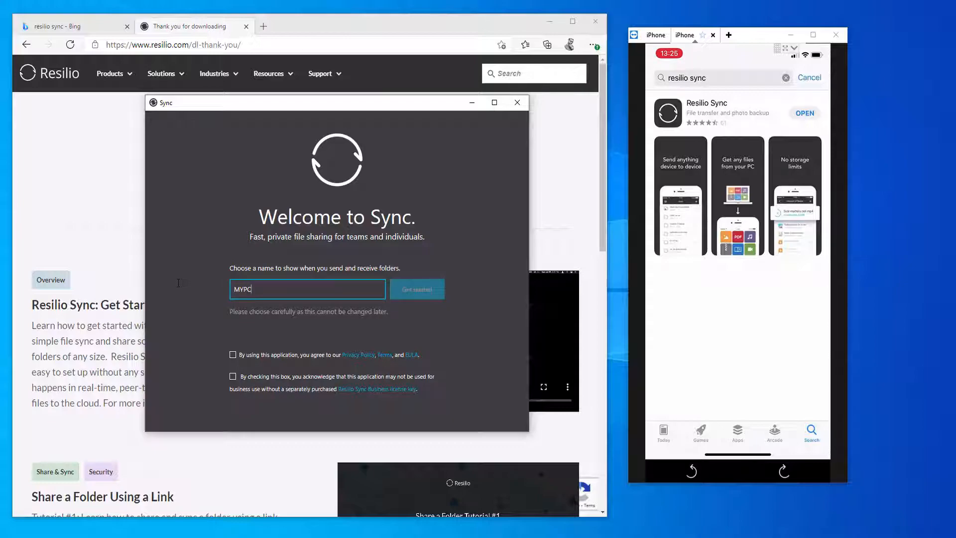
text(01)
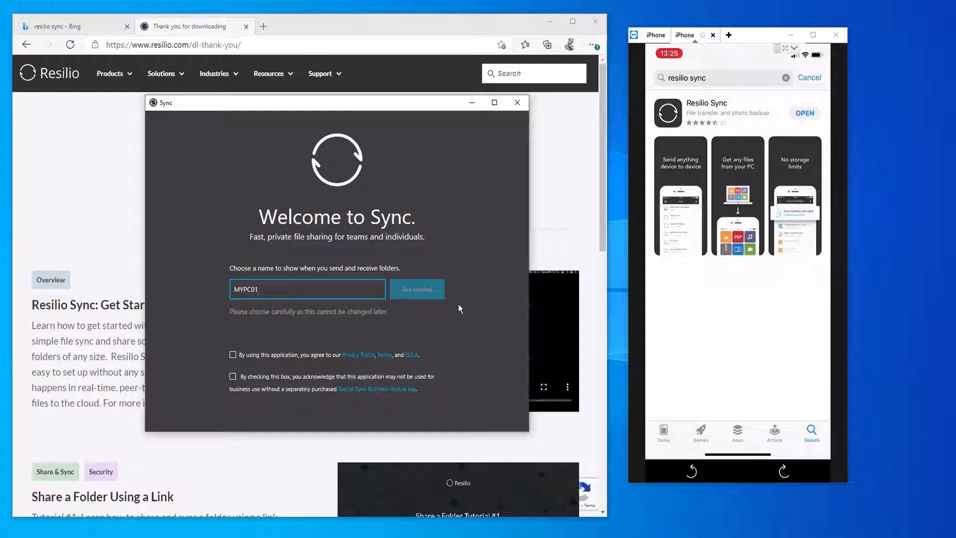
click(233, 376)
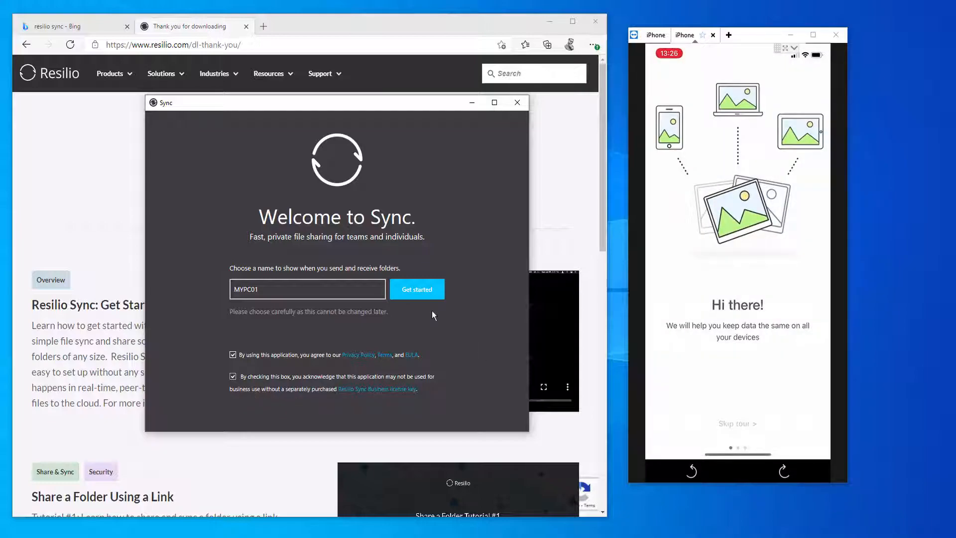
click(416, 289)
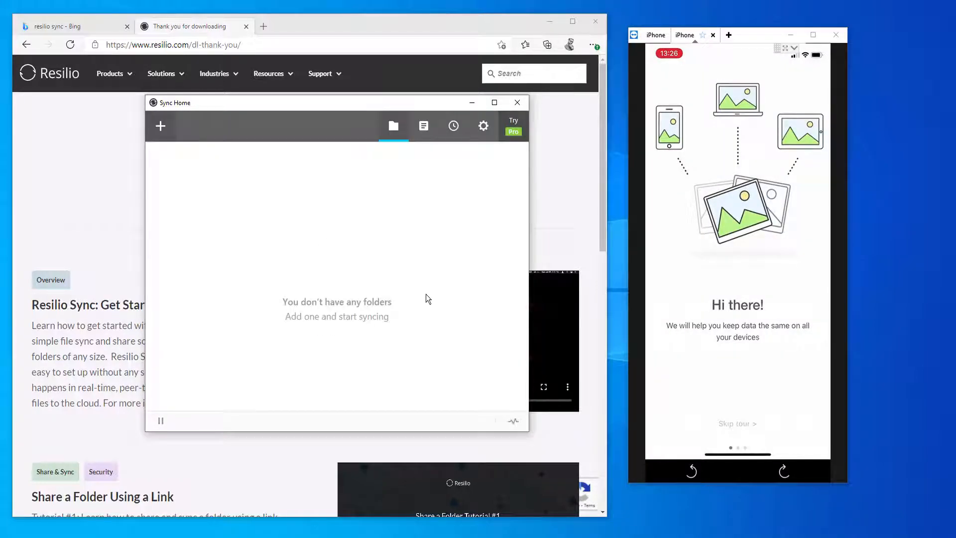
mouse_move(379, 312)
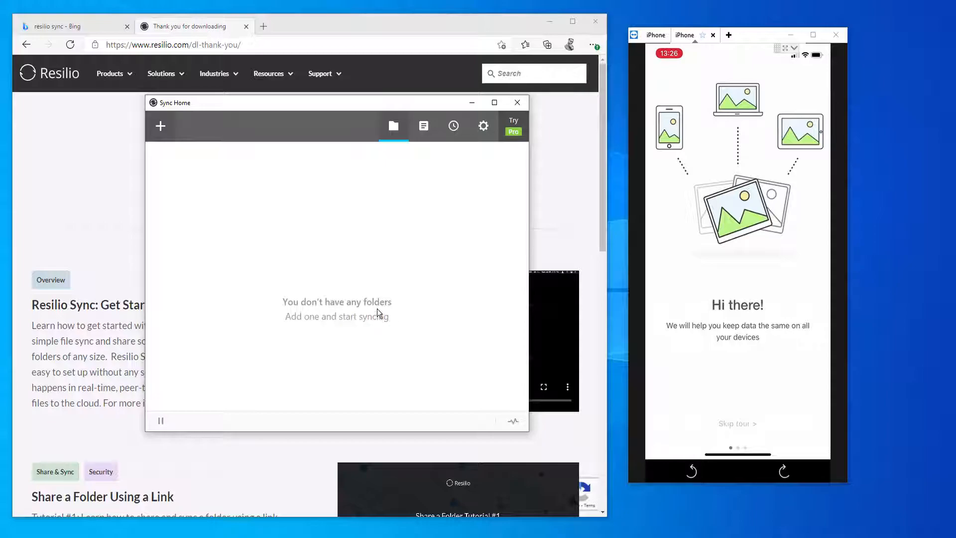
click(160, 125)
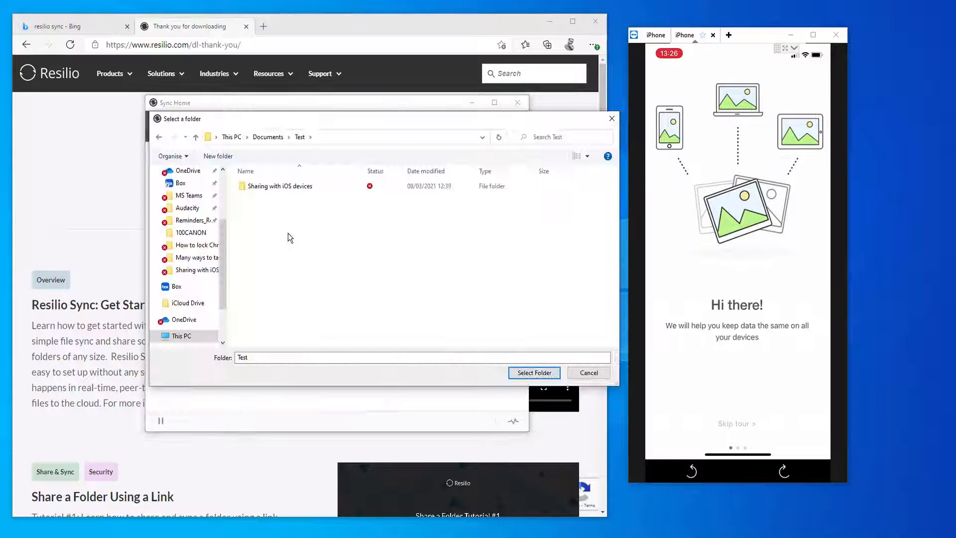
Create a new folder named Resilio Sync Folder inside Documents\Test and look inside it.
right_click(290, 238)
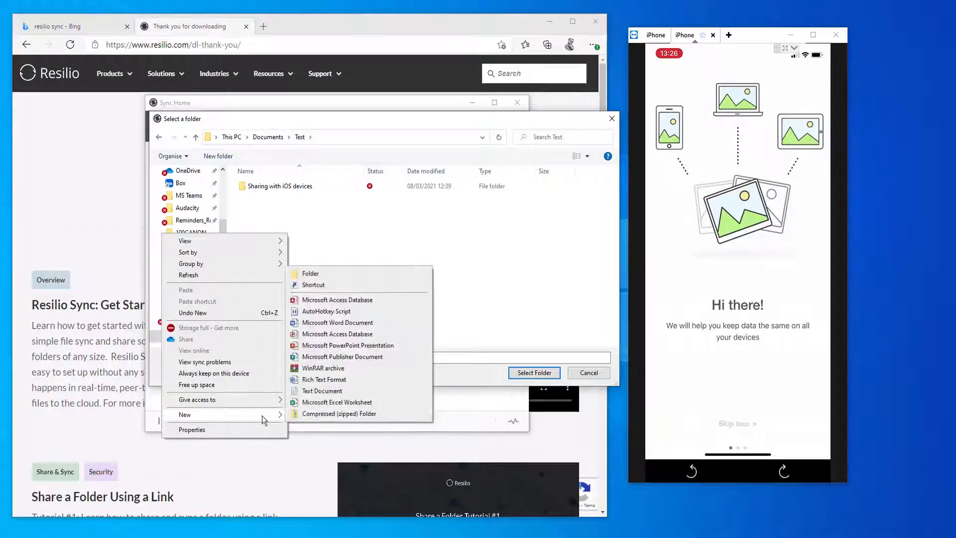
click(310, 272)
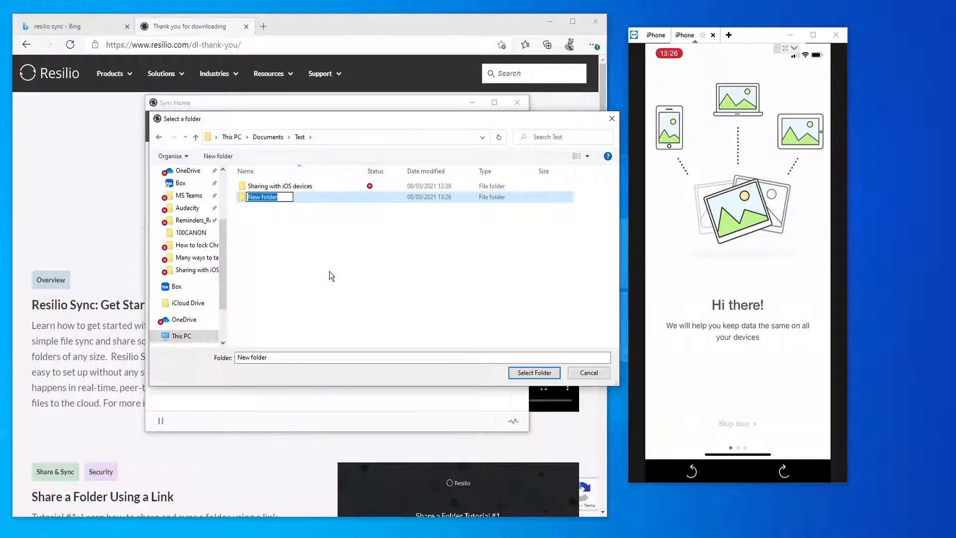
text(Resilio)
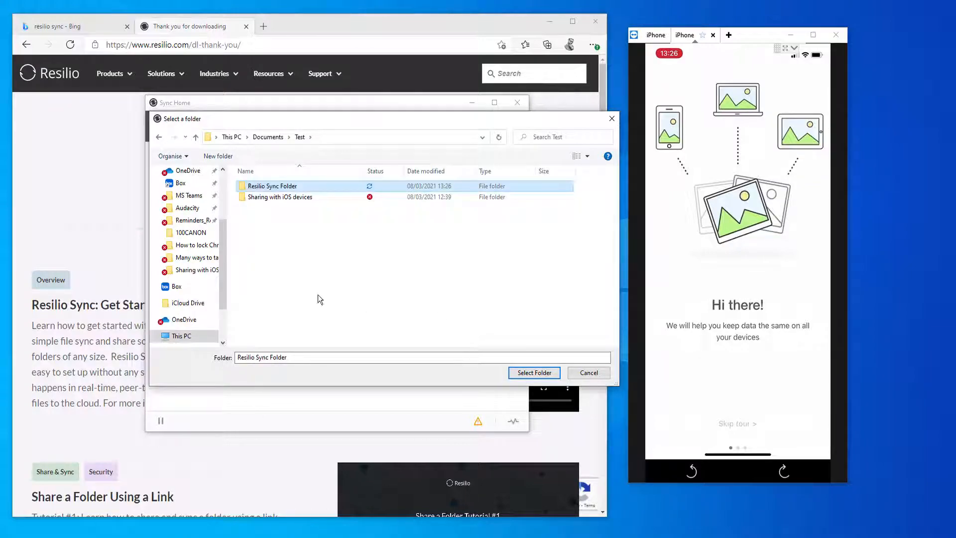
double_click(271, 186)
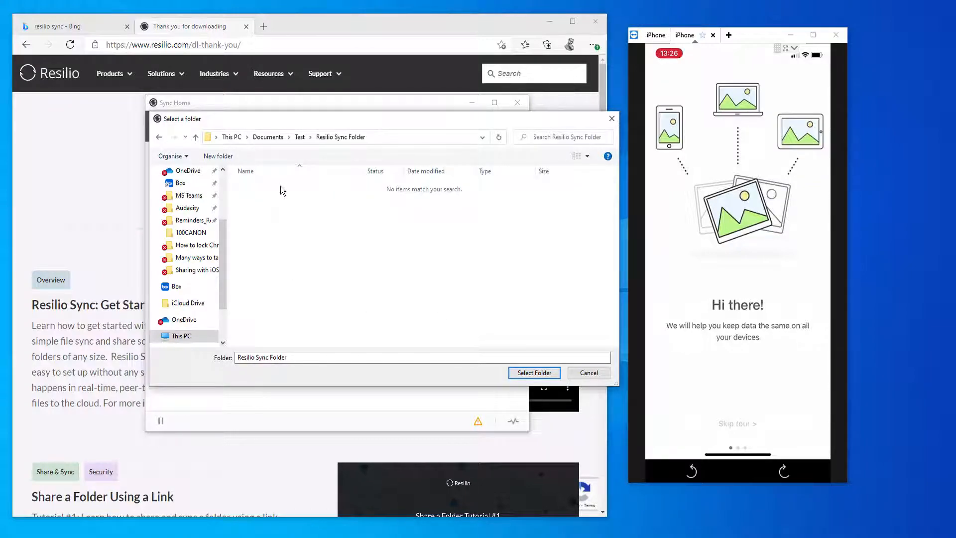
right_click(284, 189)
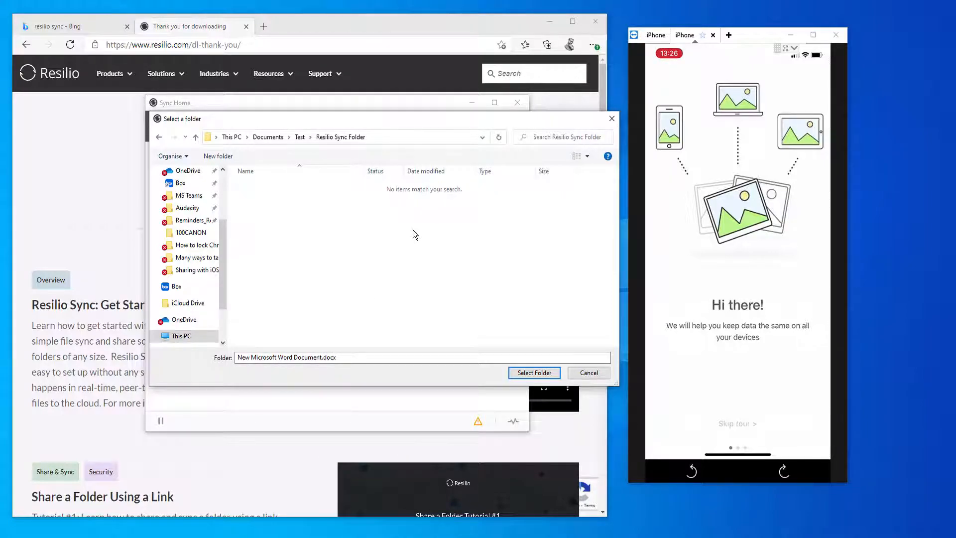
Return to the Test folder and pick Resilio Sync Folder as the folder to add.
click(340, 136)
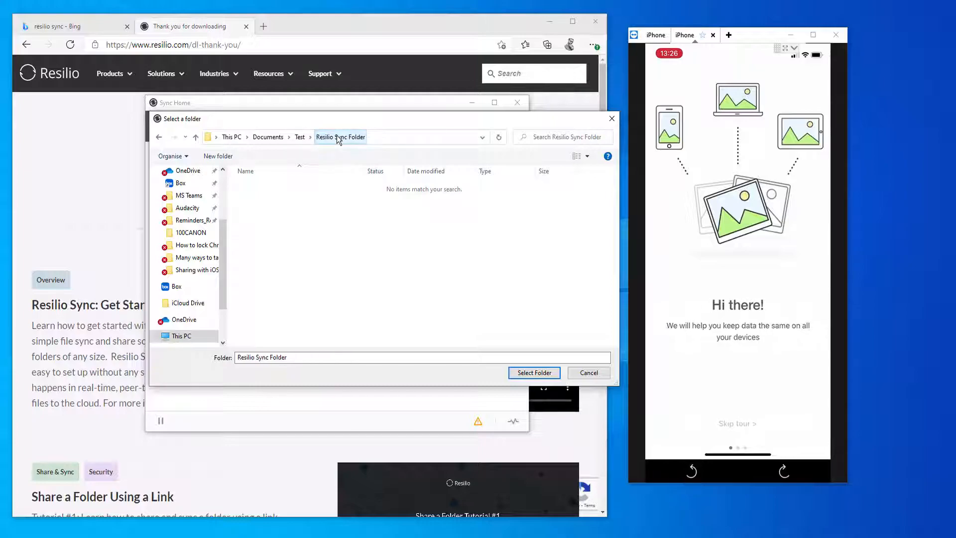
click(300, 136)
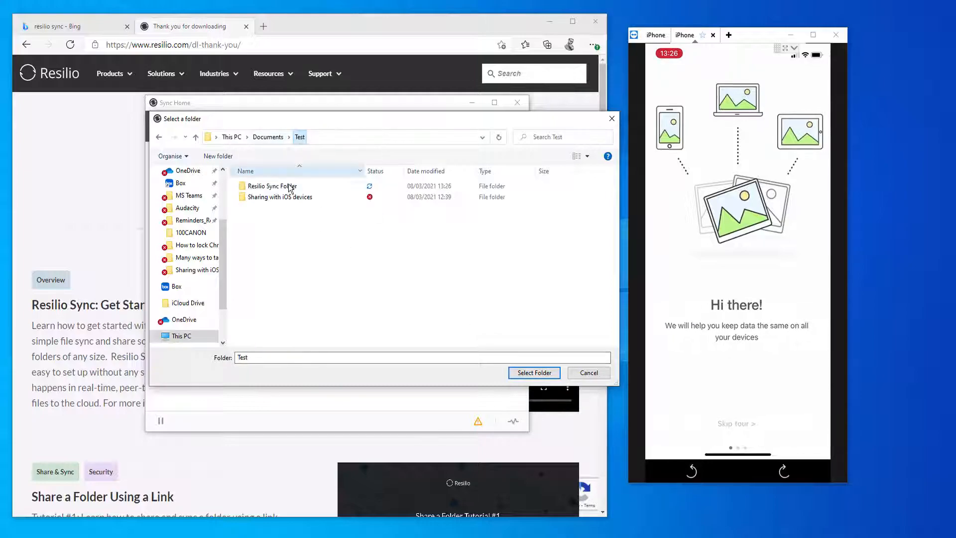
click(270, 186)
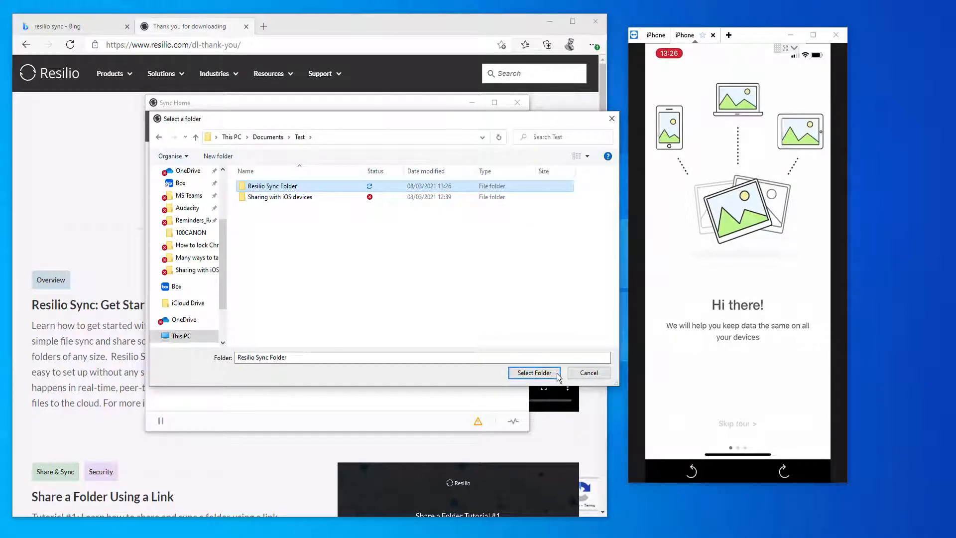
Confirm Resilio Sync Folder and set its share permission to Read & Write.
click(534, 372)
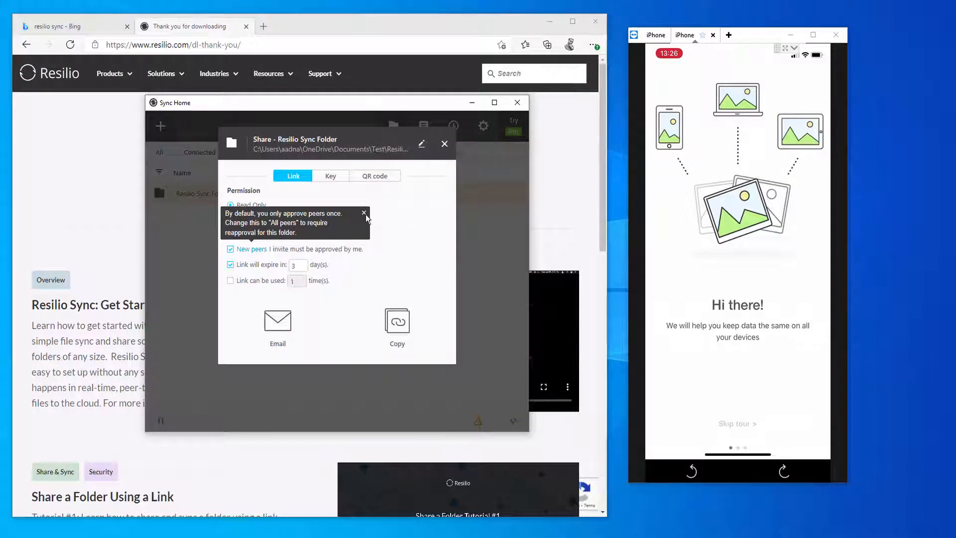
click(365, 213)
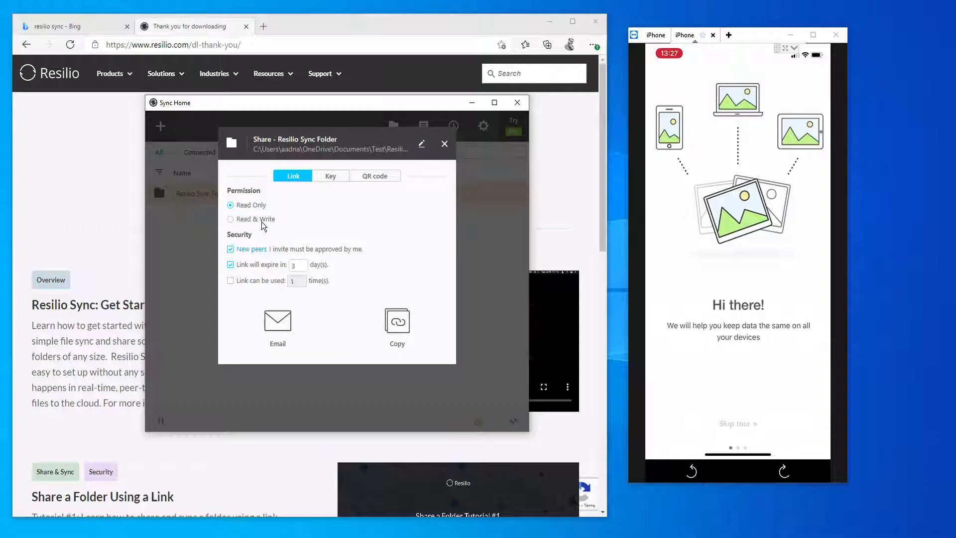
click(230, 219)
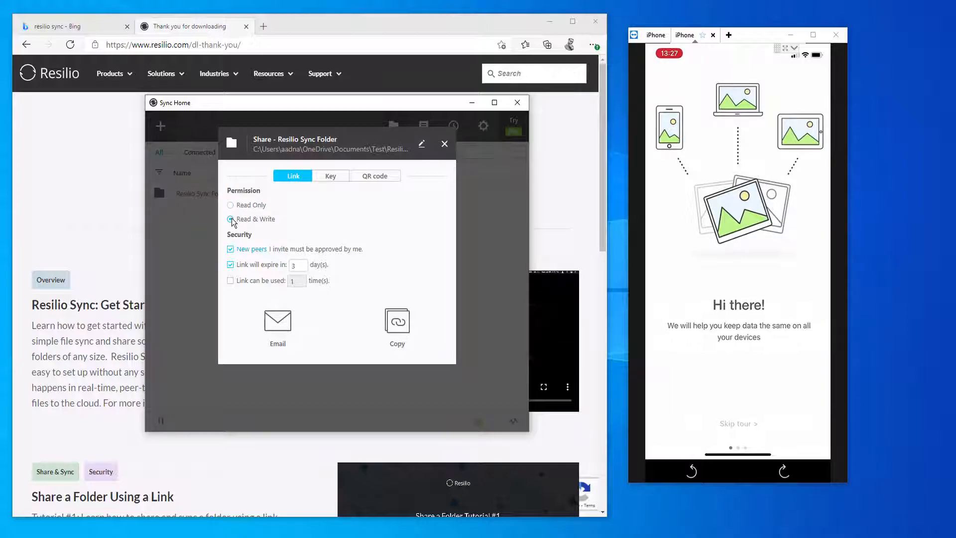
click(230, 219)
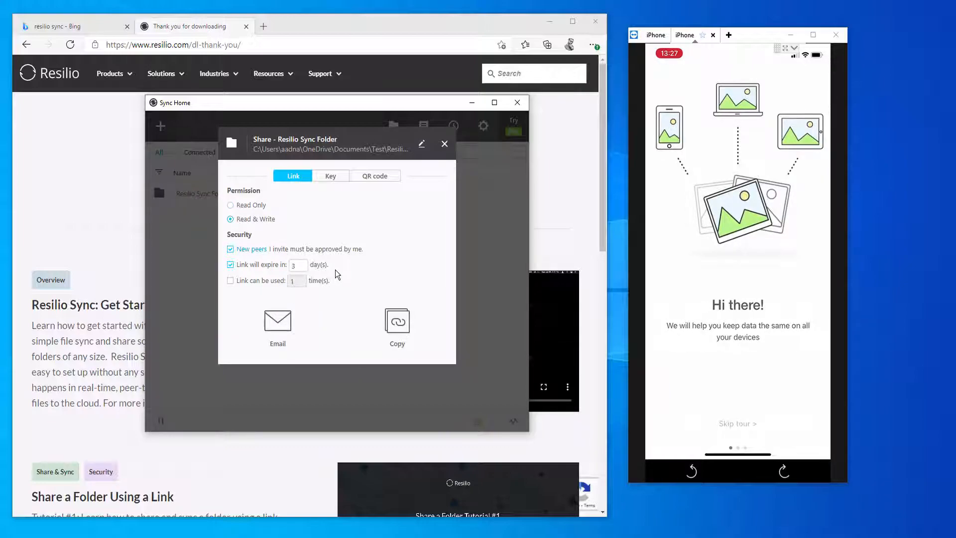
mouse_move(379, 281)
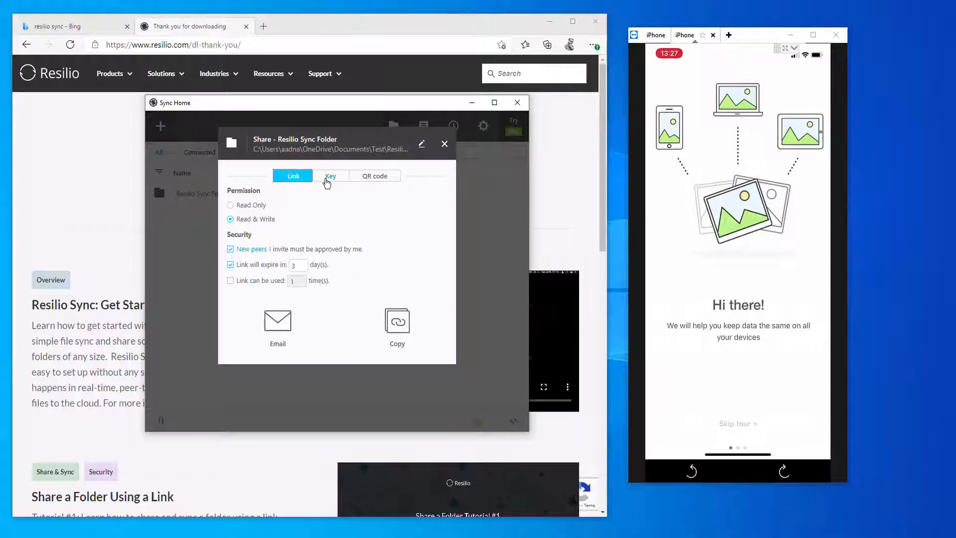
View the folder's sharing keys and display its Read & Write QR code.
click(330, 176)
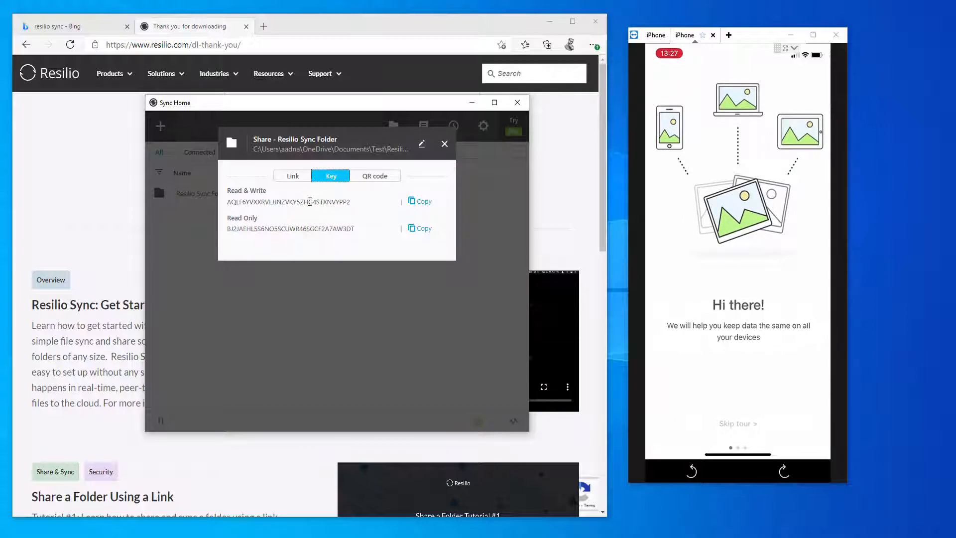
click(374, 175)
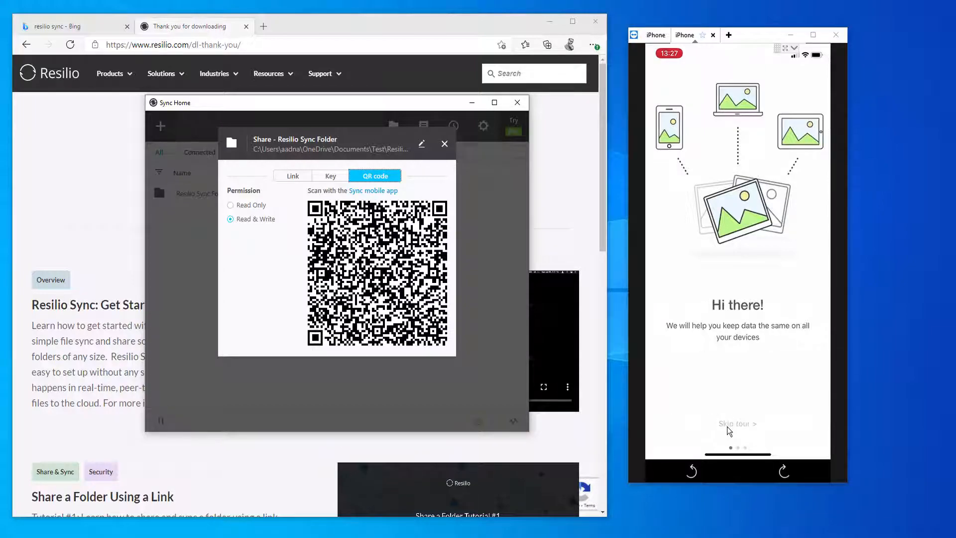
On the iPhone, skip the tour, scan the PC's QR code with camera access and add Resilio Sync Folder.
click(737, 424)
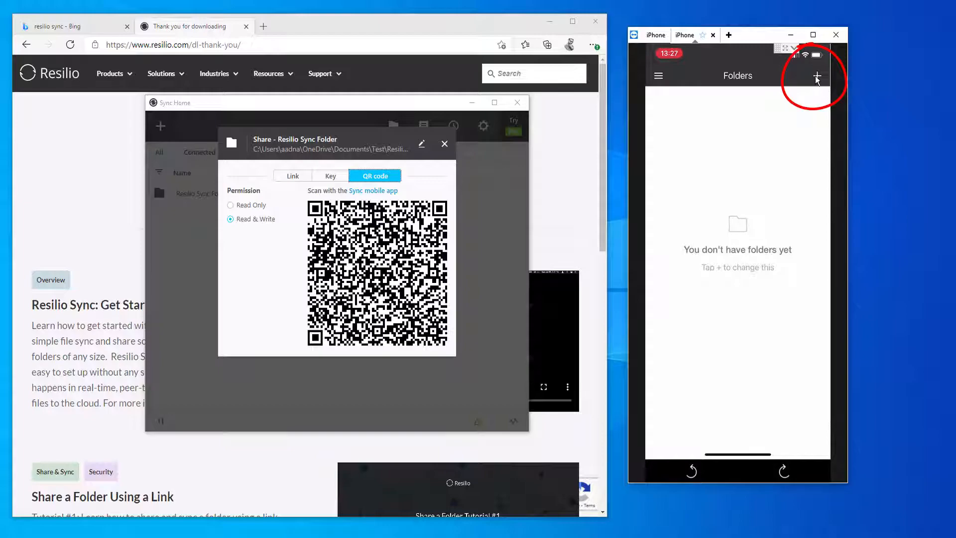
click(816, 75)
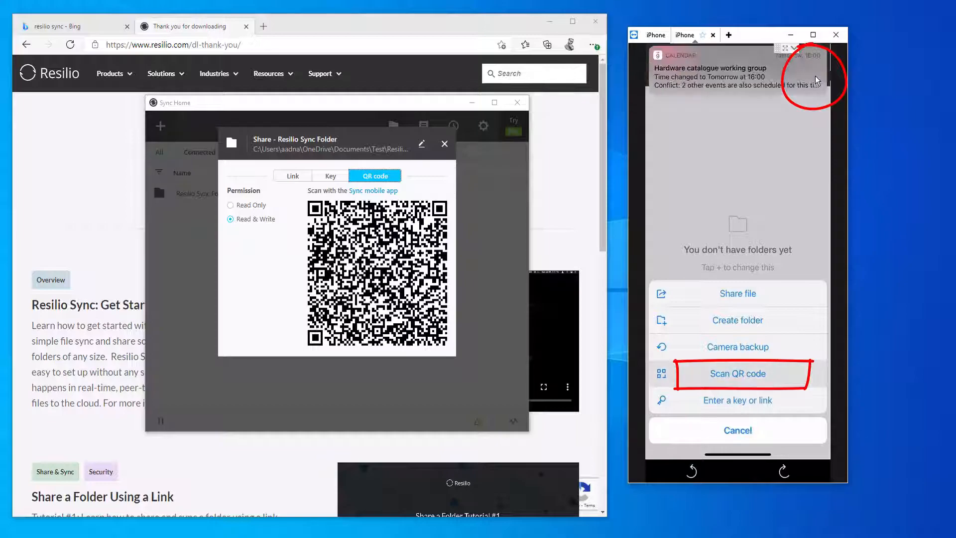
click(737, 373)
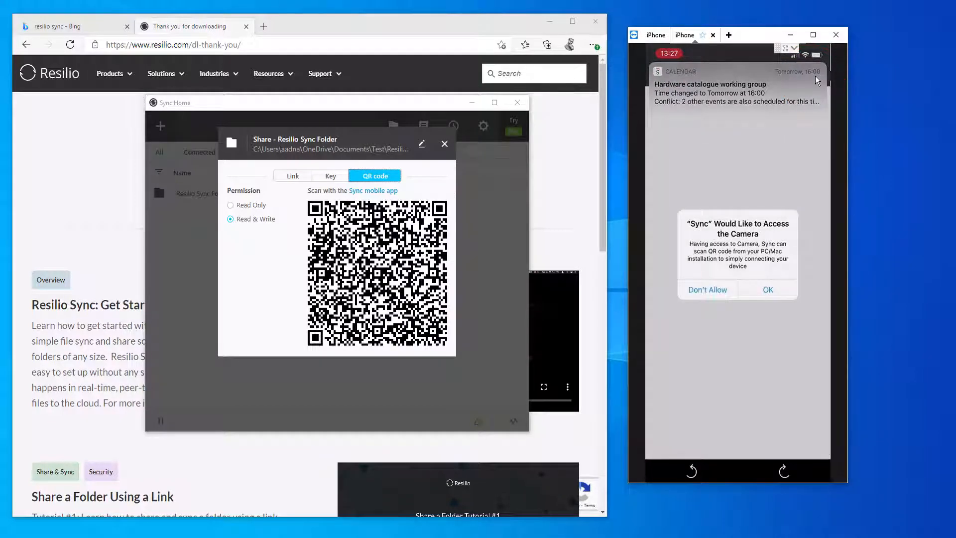
click(766, 288)
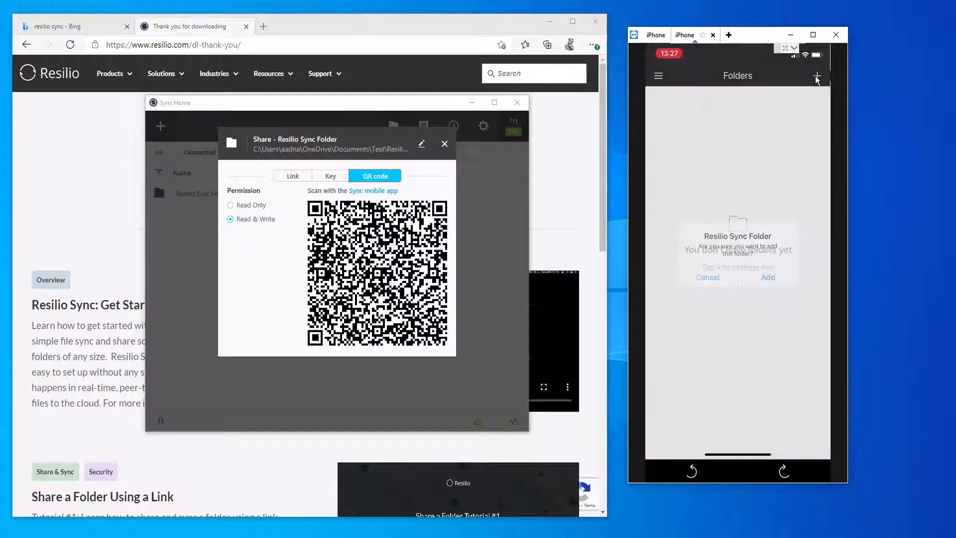
click(767, 278)
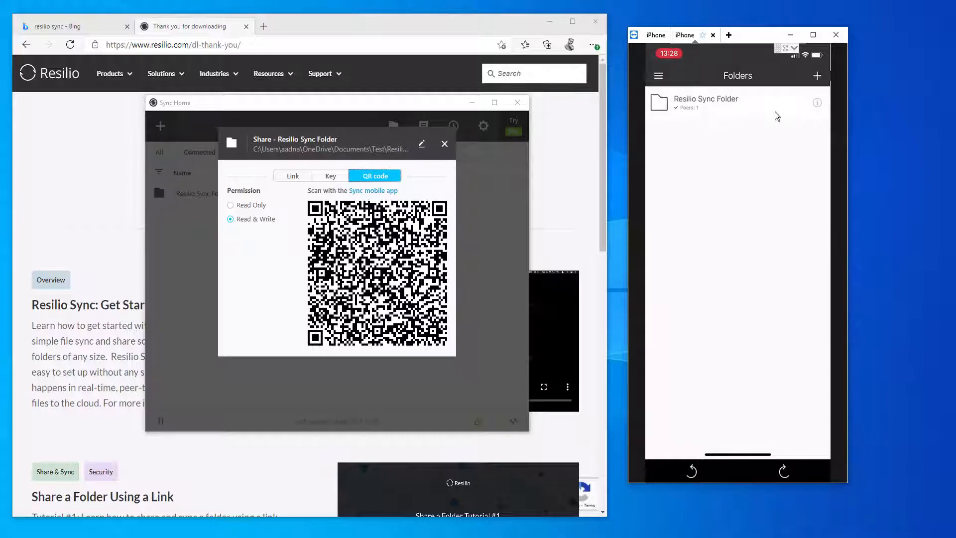
View the synced Word and PowerPoint files on the phone and close the PC share window.
click(705, 101)
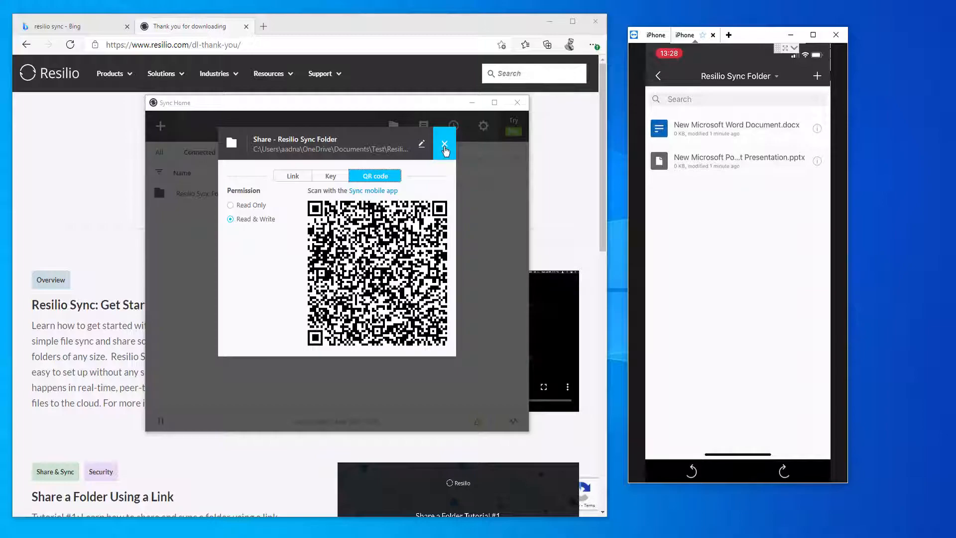
click(445, 144)
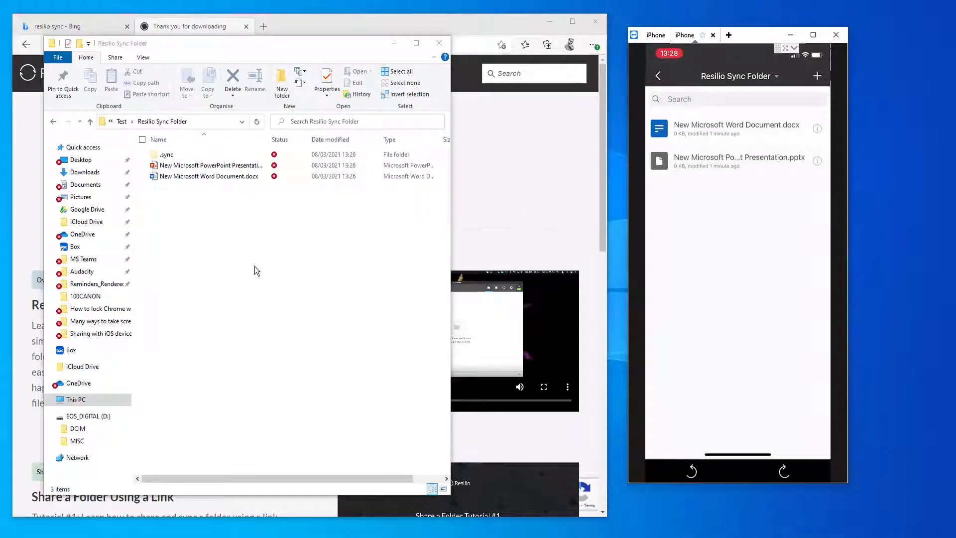
right_click(256, 270)
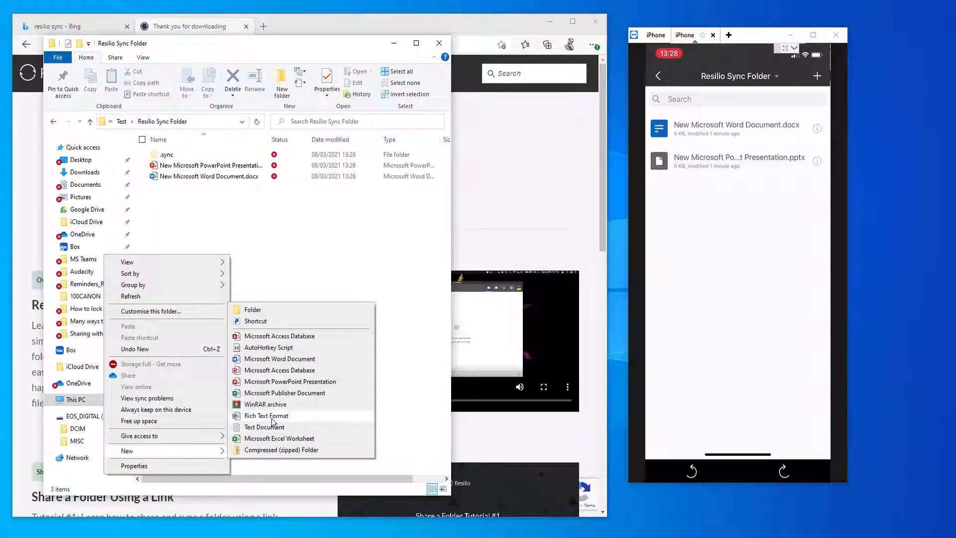
Create a New Rich Text Document with the default name, which then appears on the phone.
click(267, 415)
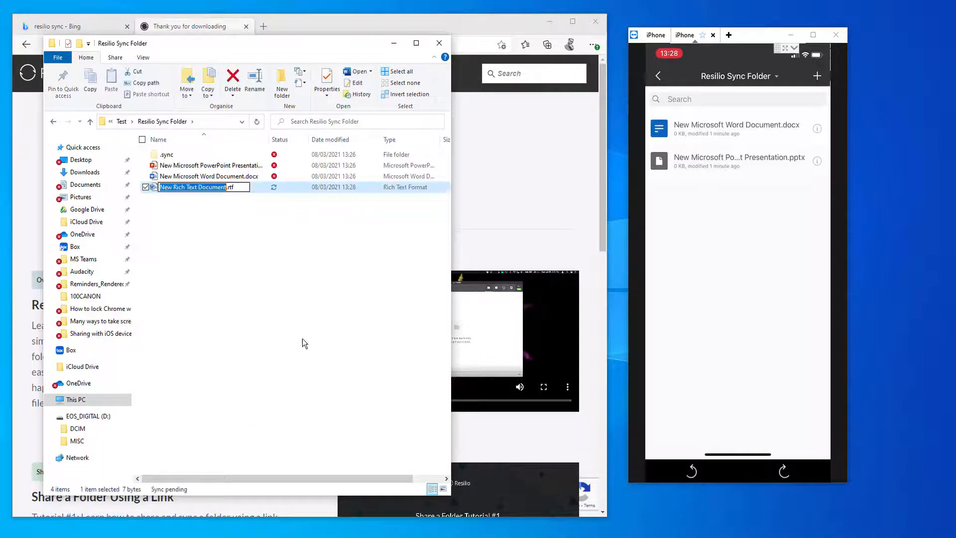
key(Return)
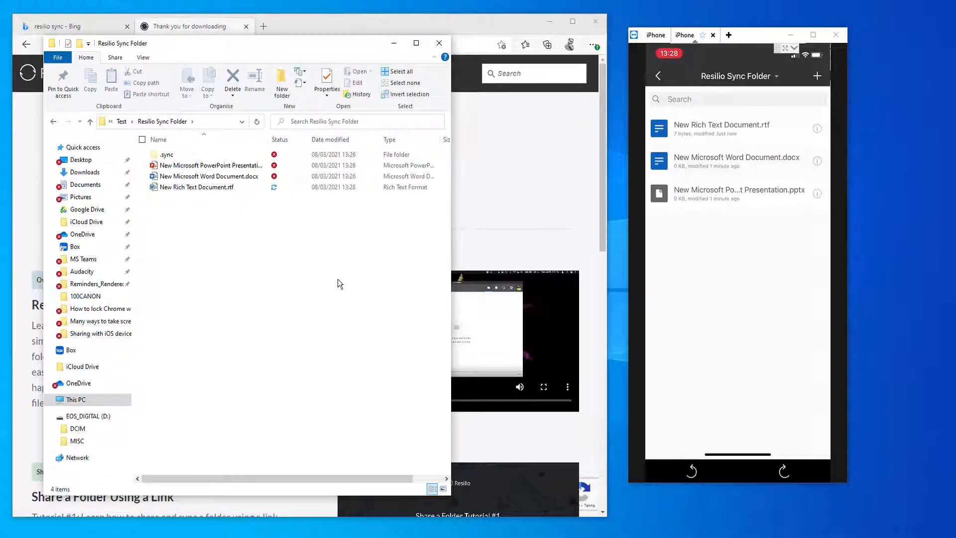
mouse_move(364, 235)
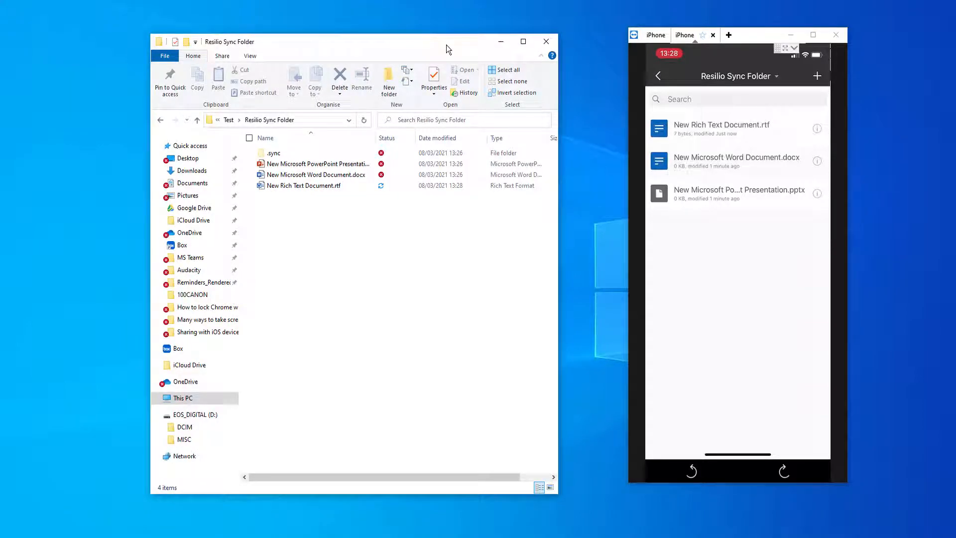
mouse_move(833, 199)
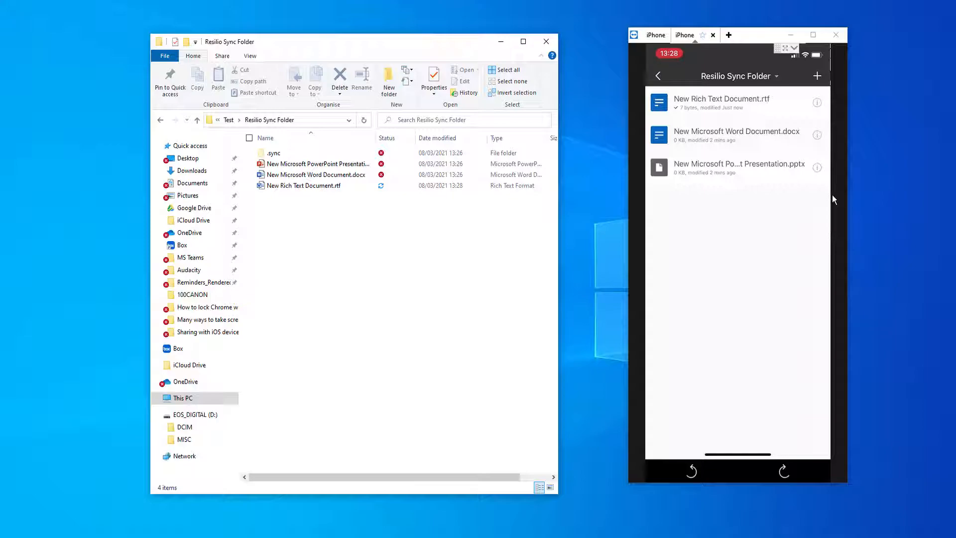
View New Rich Text Document.rtf on the phone, then select it and show its file actions.
click(719, 98)
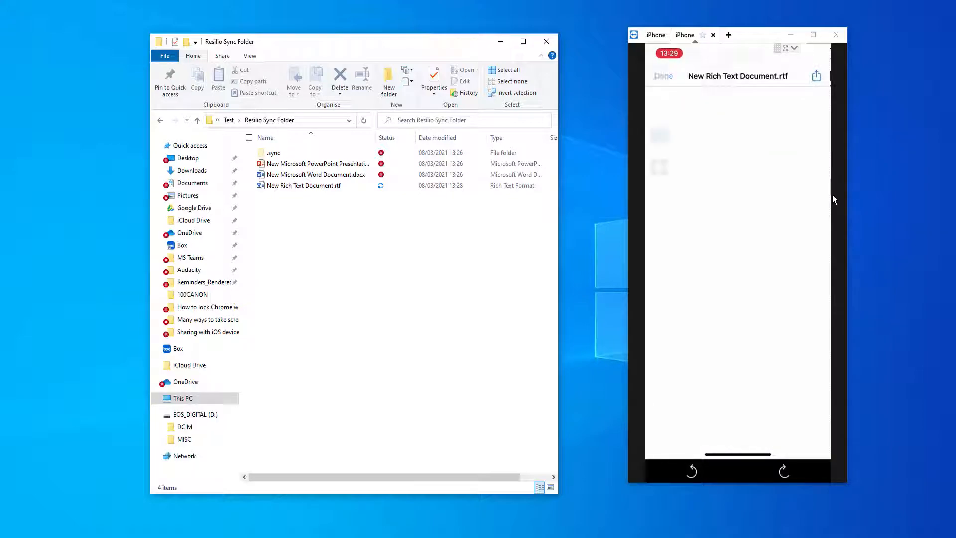
click(663, 75)
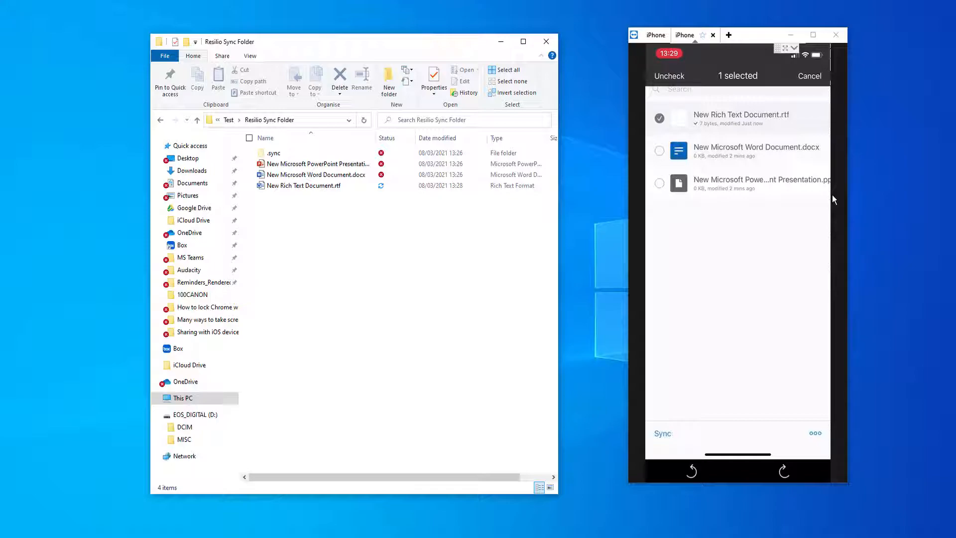
click(815, 433)
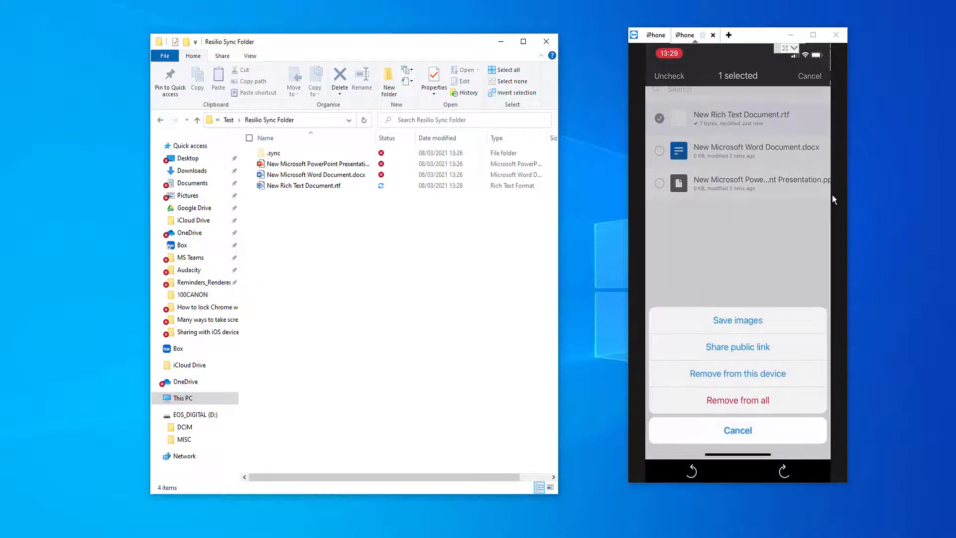